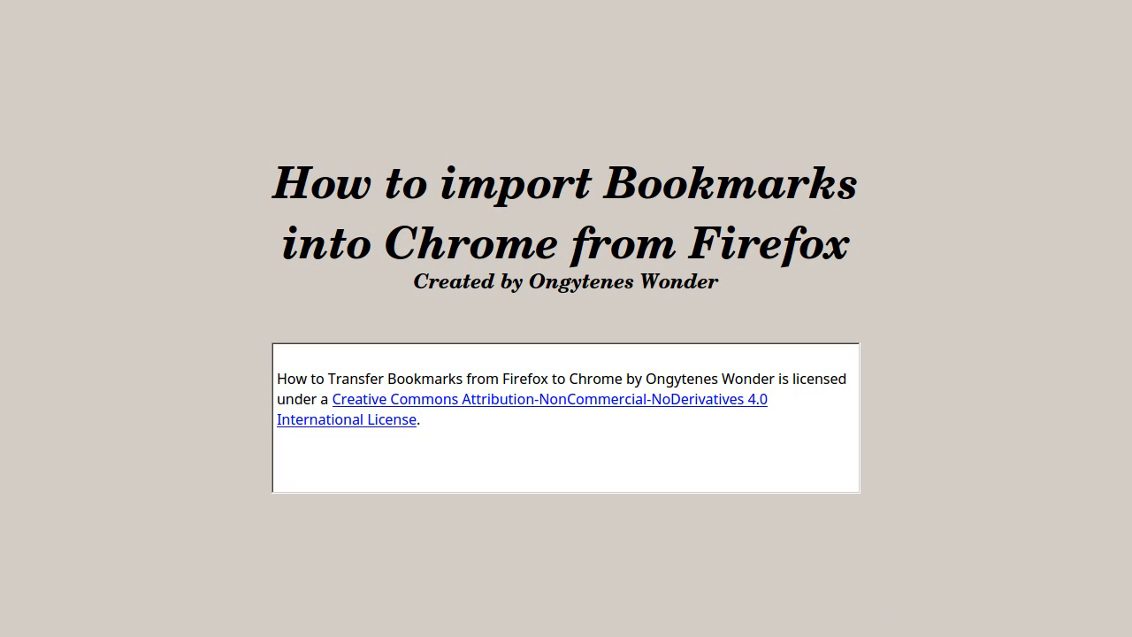
# - Show Chrome's Bookmarks submenu with the import bookmarks and settings option
pyautogui.click(421, 419)
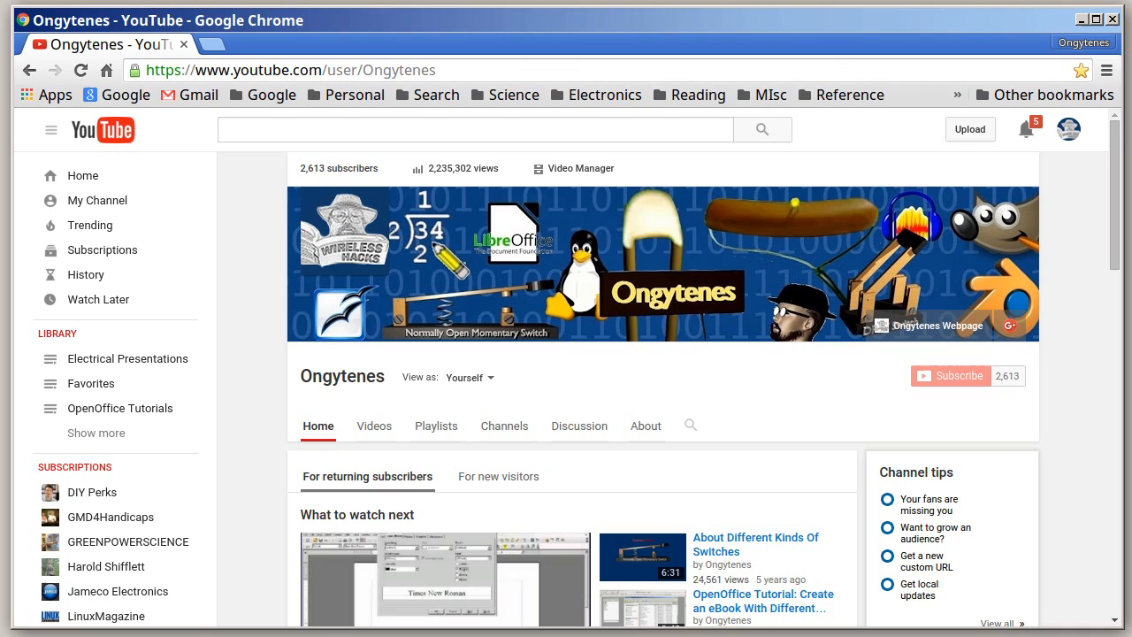
pyautogui.moveTo(1106, 69)
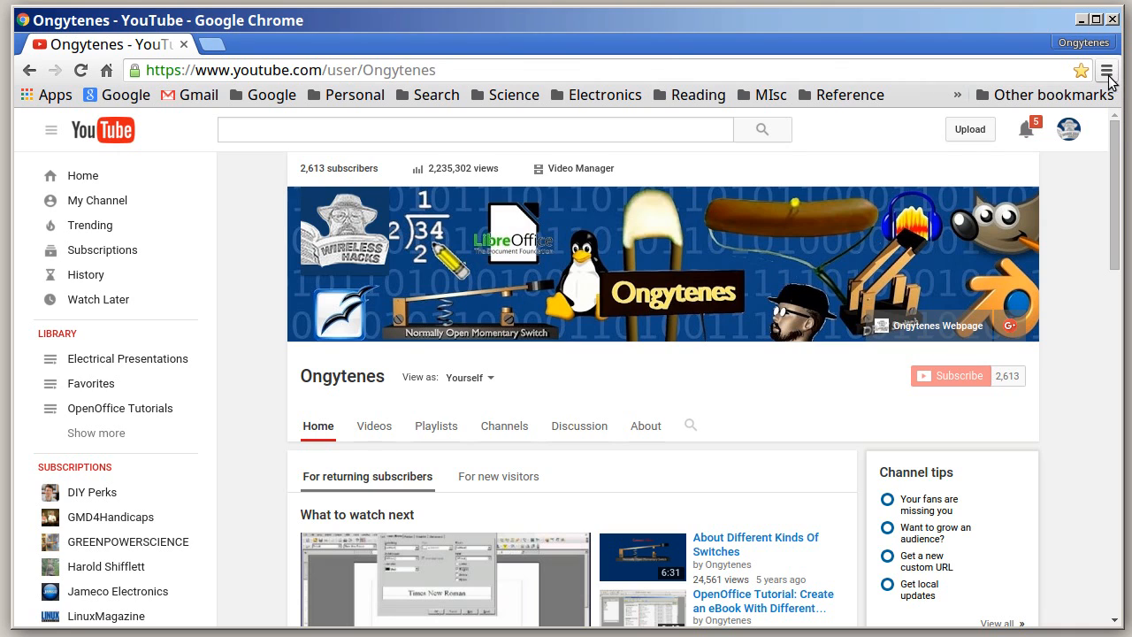
pyautogui.moveTo(1111, 79)
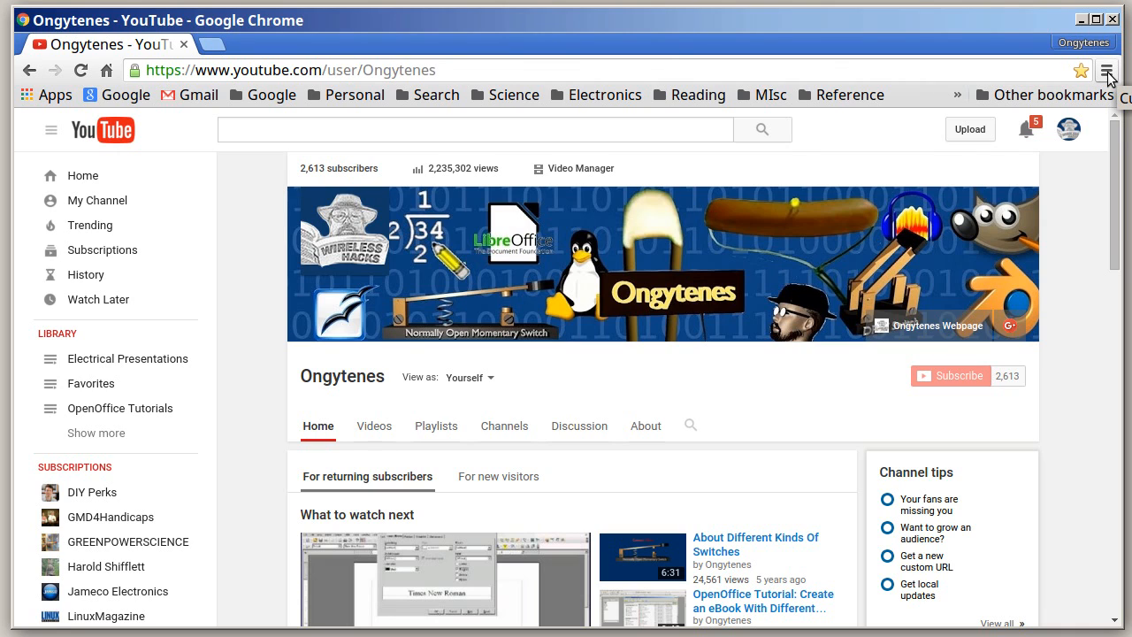
pyautogui.click(1107, 70)
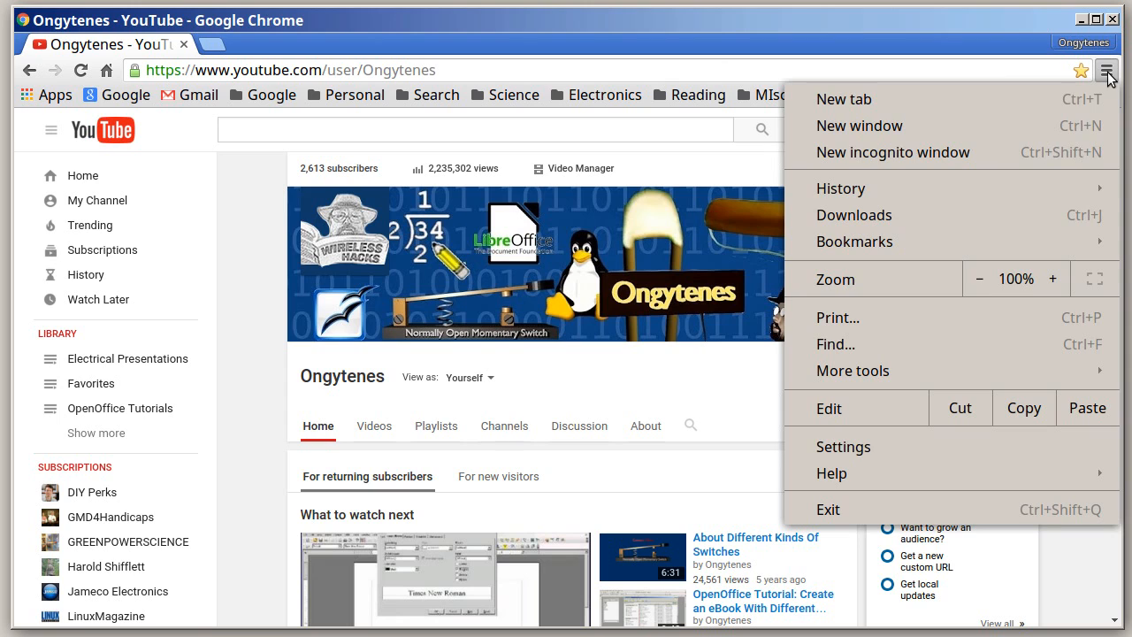
pyautogui.click(855, 241)
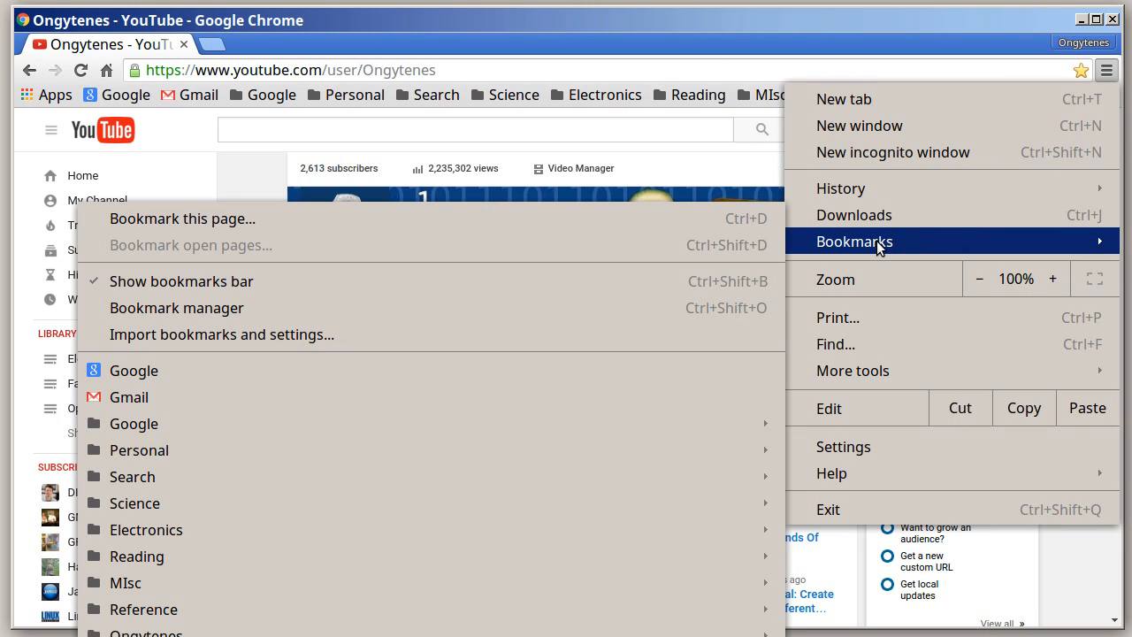
pyautogui.moveTo(335, 343)
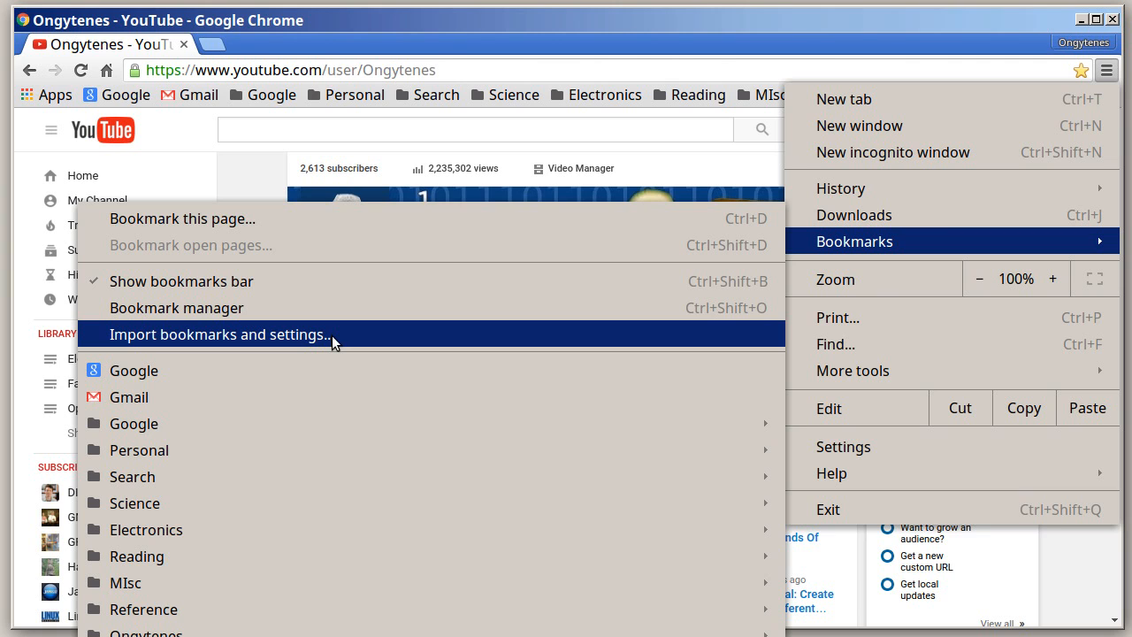
# - Import all five item types from Mozilla Firefox via Import bookmarks and settings
pyautogui.click(220, 334)
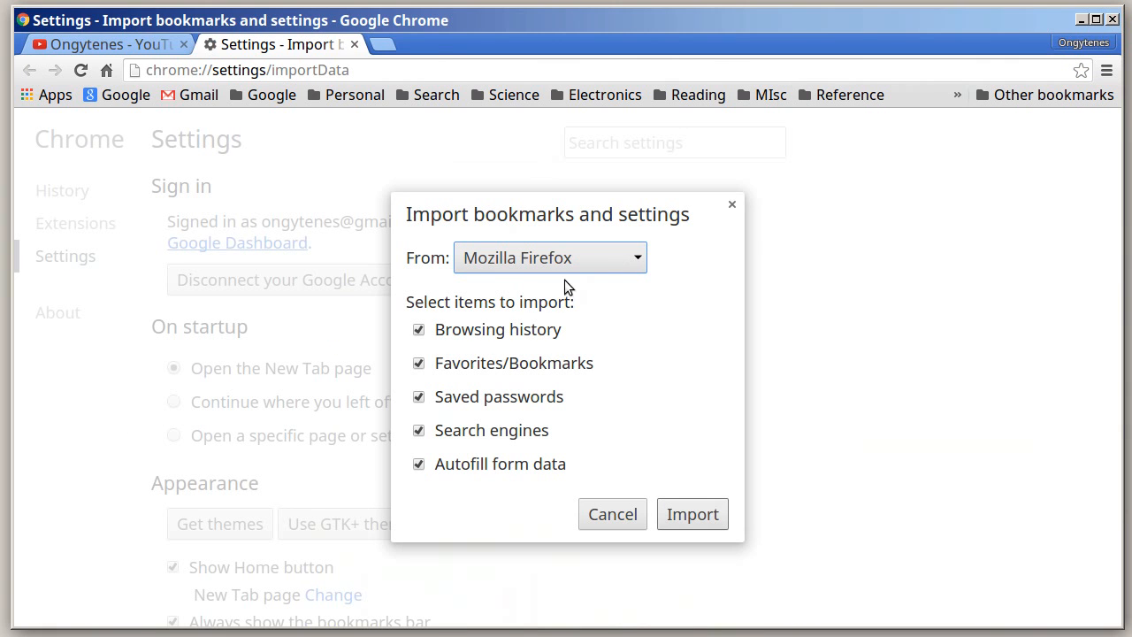
pyautogui.moveTo(557, 264)
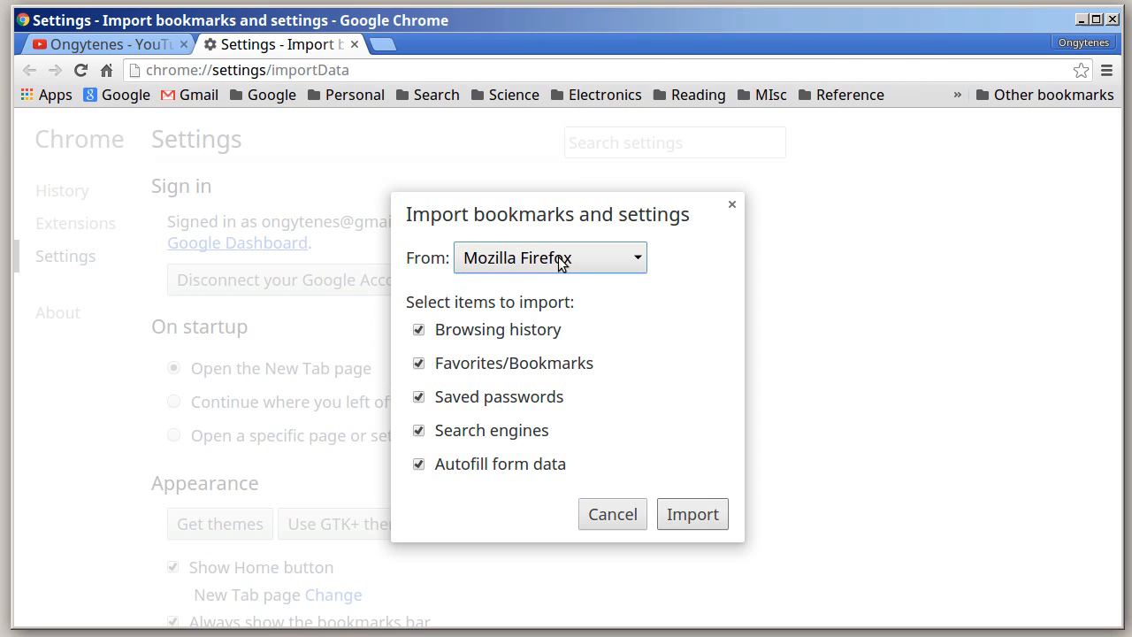
pyautogui.moveTo(502, 268)
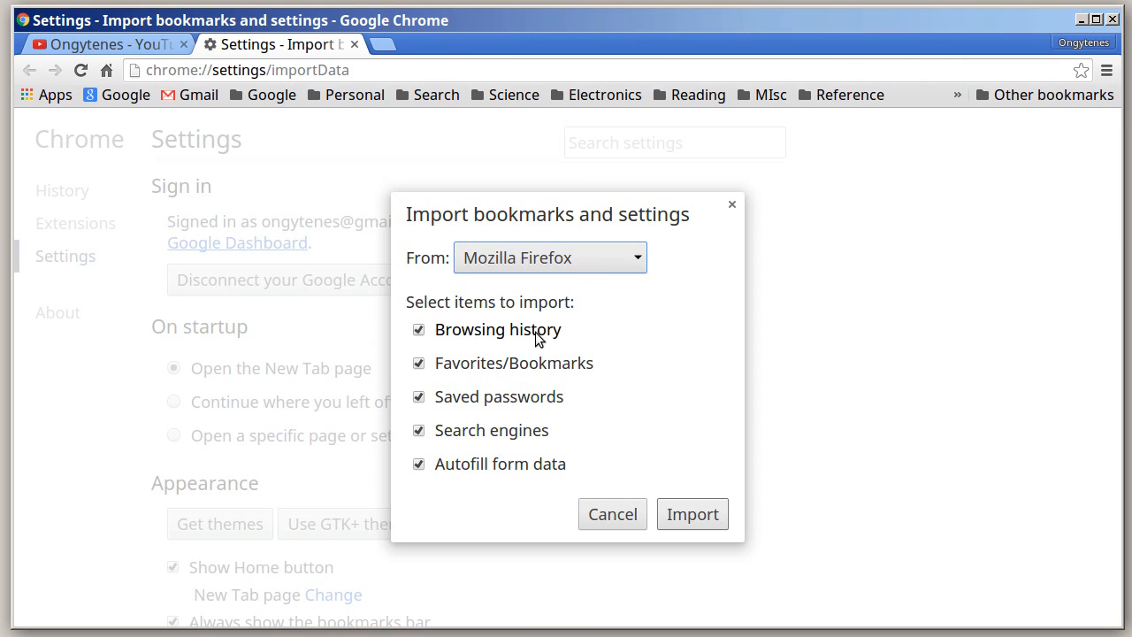
pyautogui.moveTo(520, 408)
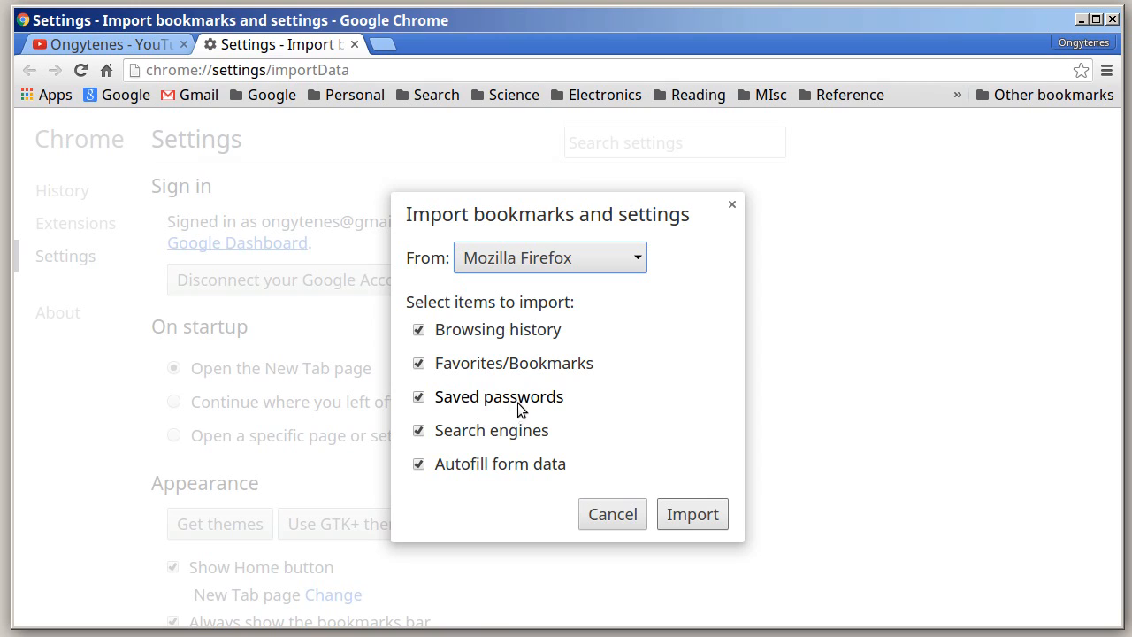
pyautogui.moveTo(429, 400)
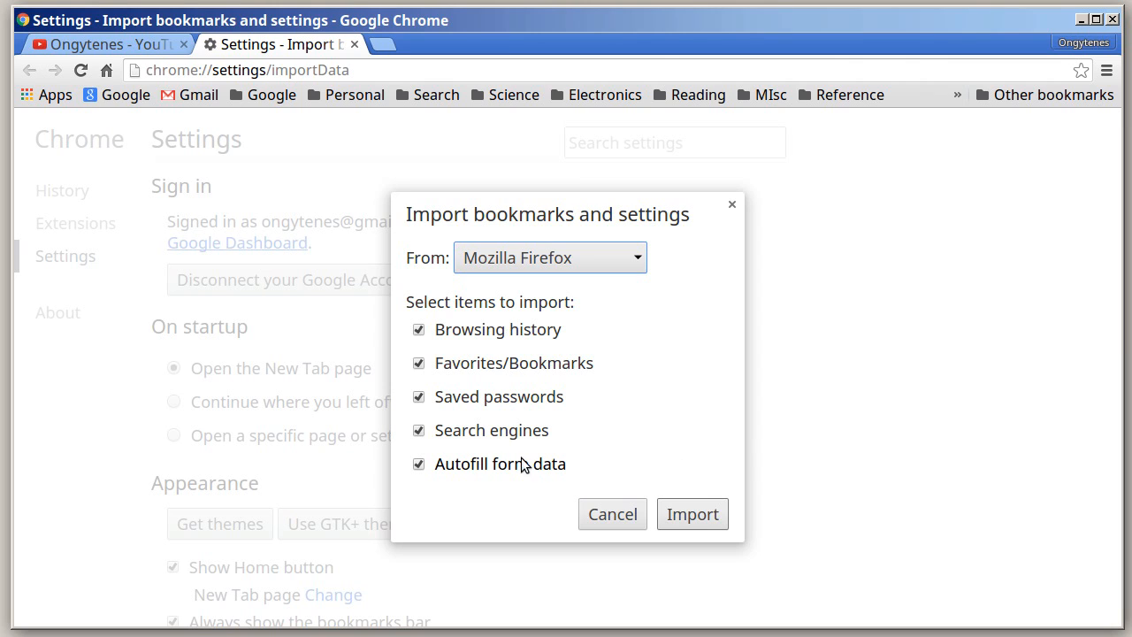
pyautogui.moveTo(717, 476)
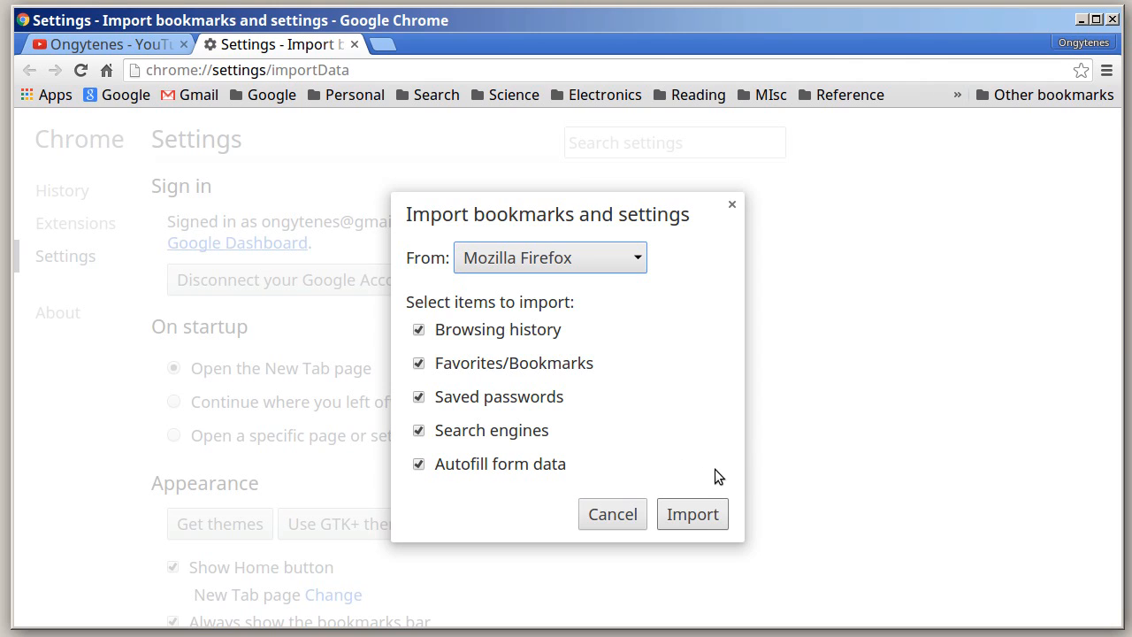
pyautogui.moveTo(458, 469)
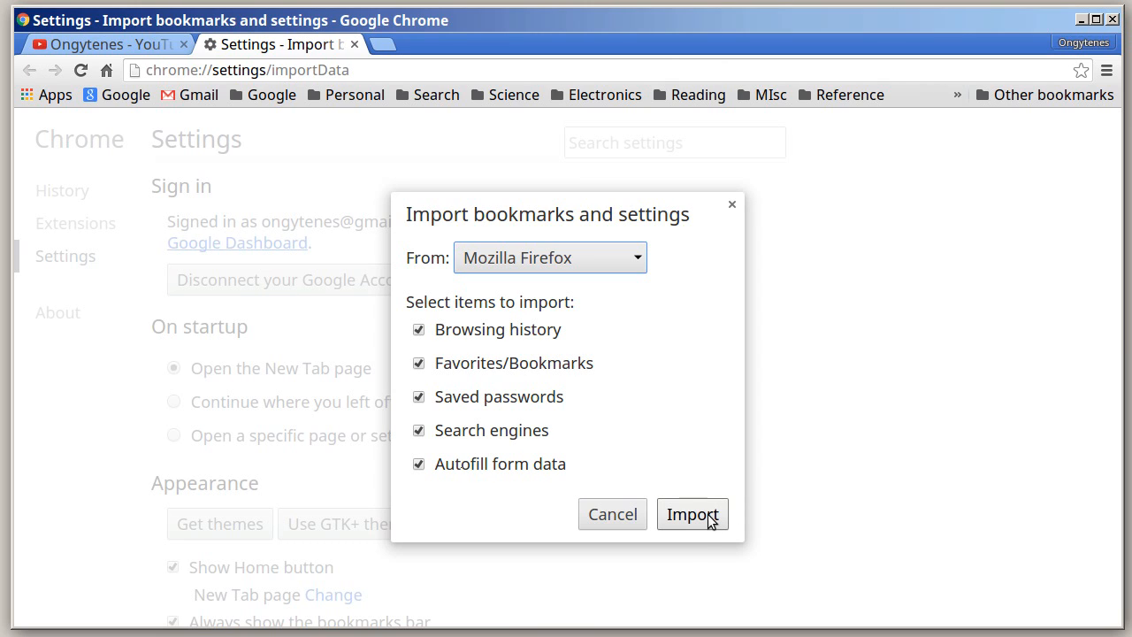
pyautogui.click(693, 514)
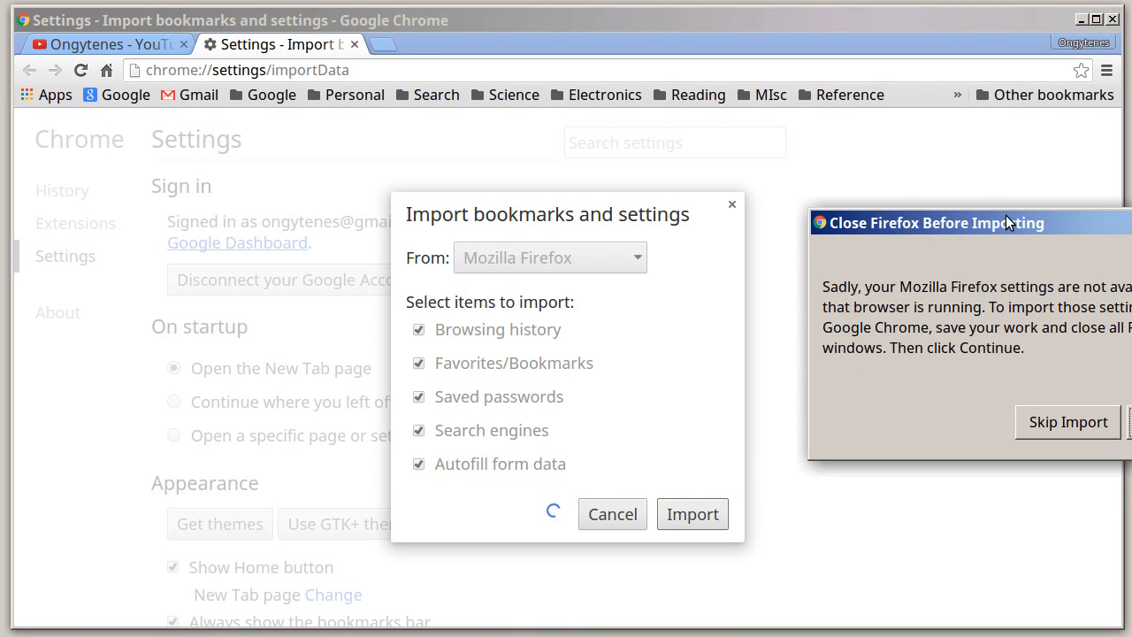
# - Move the Close Firefox Before Importing warning into view and skip the import
pyautogui.moveTo(1004, 223); pyautogui.dragTo(748, 188)
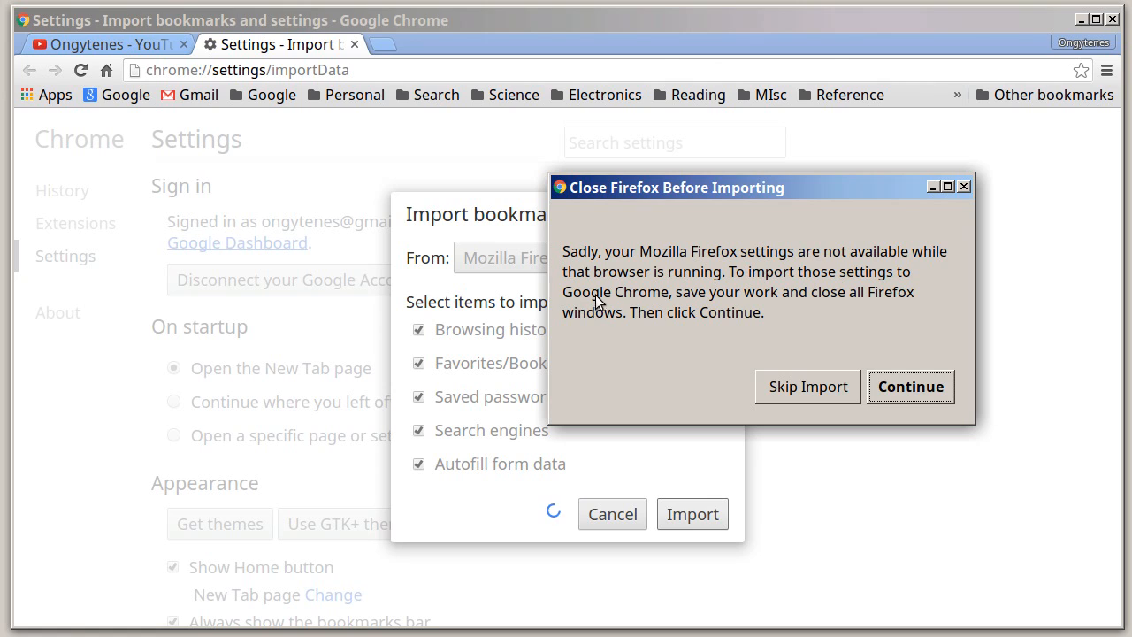
pyautogui.moveTo(863, 307)
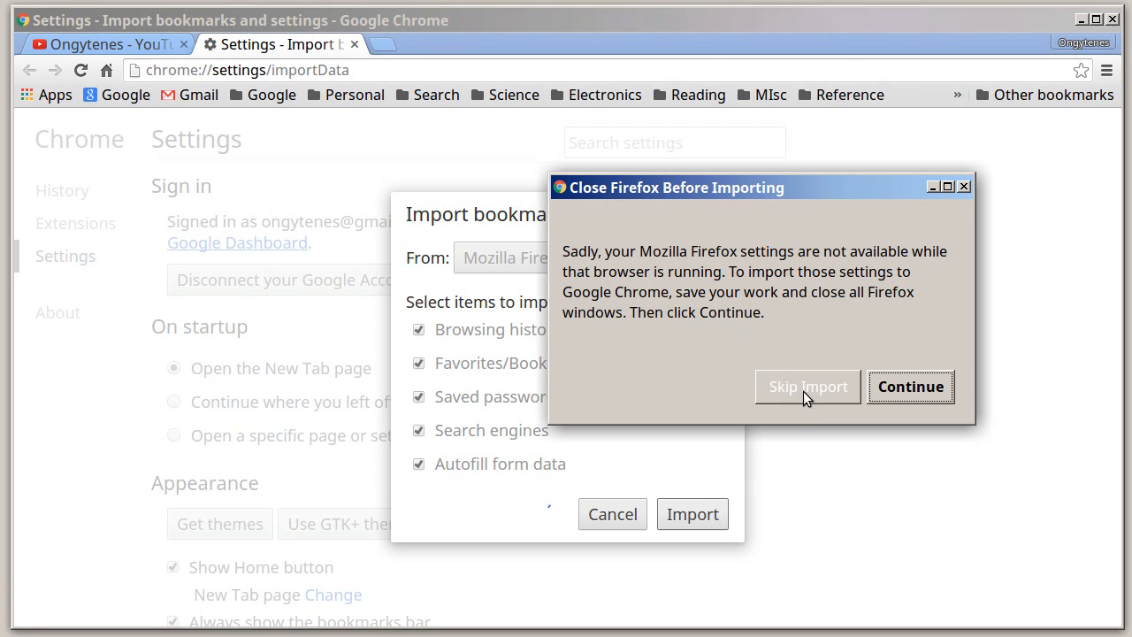
pyautogui.click(807, 387)
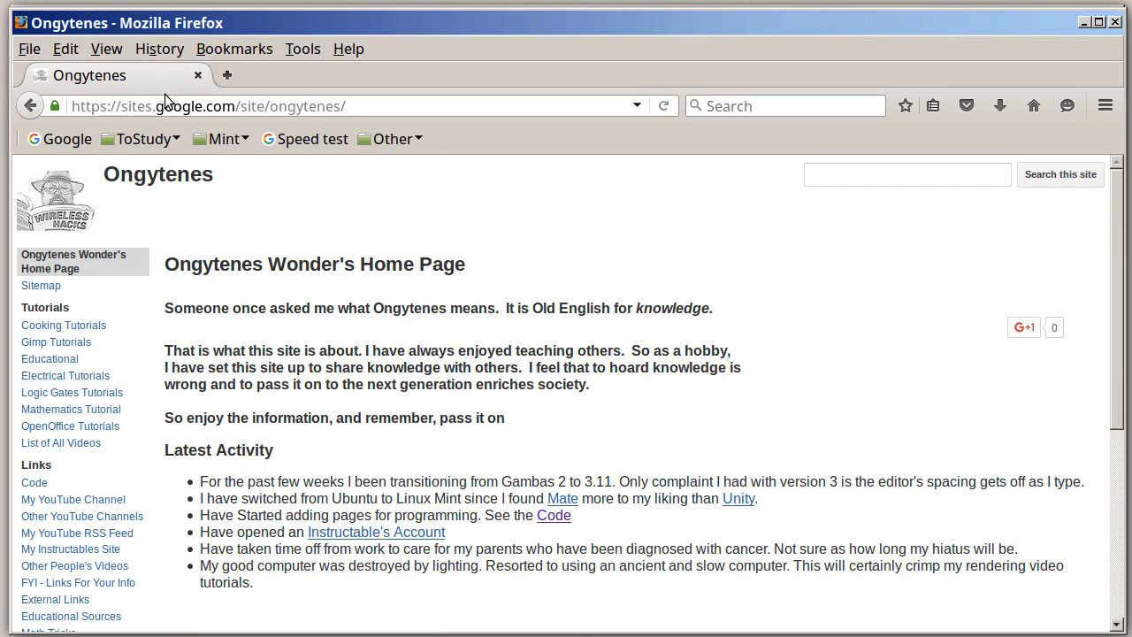
# - Close the Firefox window so Chrome can import its data
pyautogui.click(30, 49)
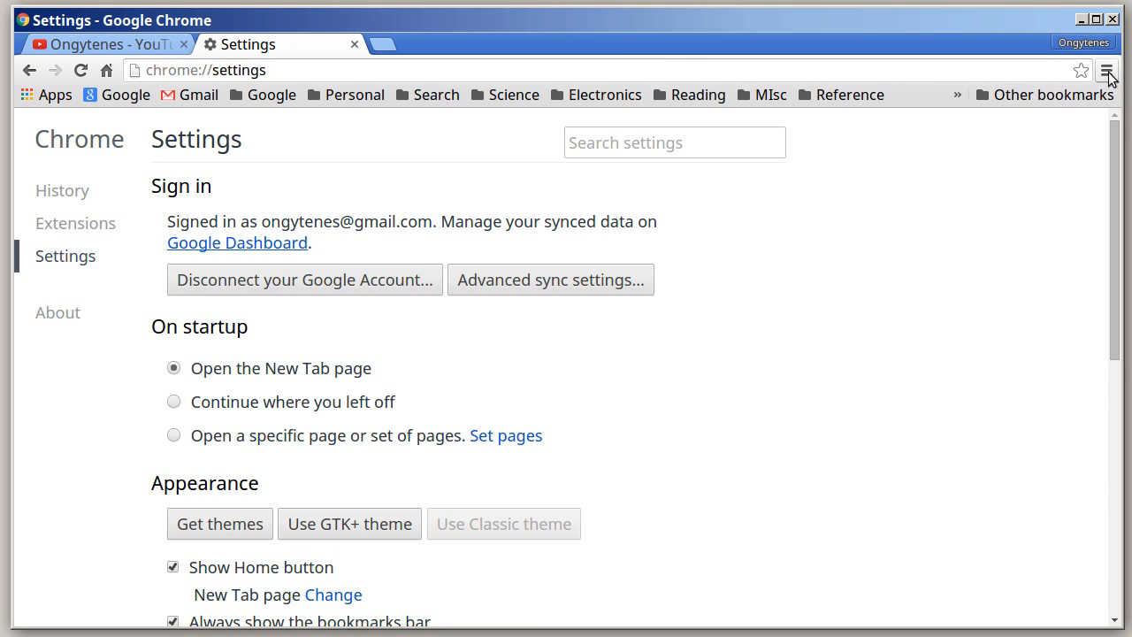
# - Rerun Import bookmarks and settings from Mozilla Firefox with all items checked
pyautogui.click(1107, 71)
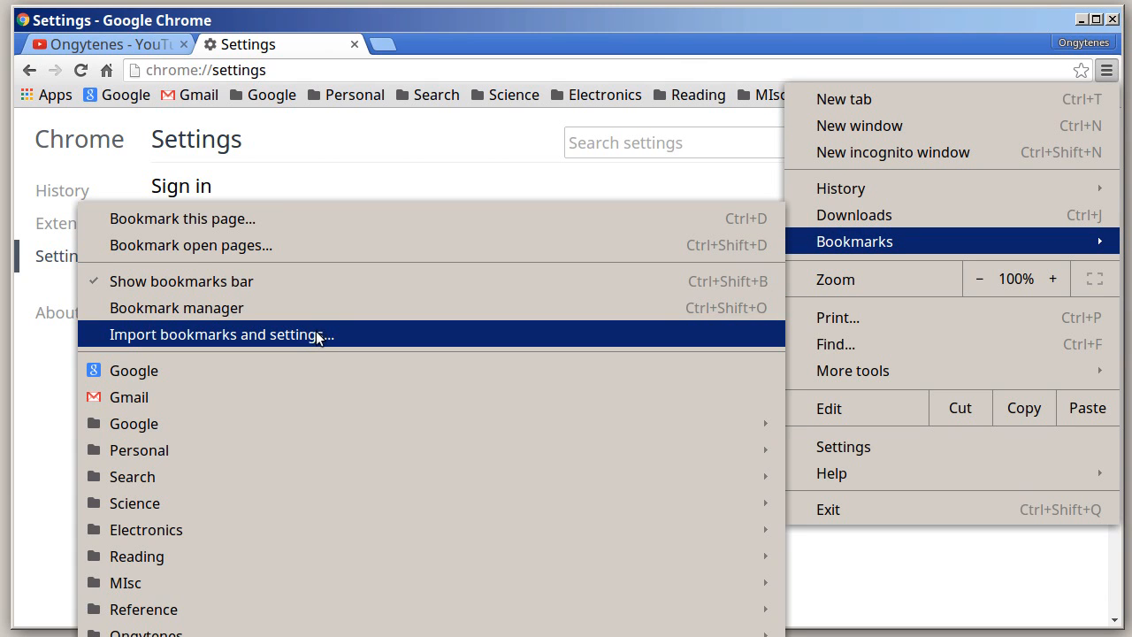
pyautogui.click(221, 334)
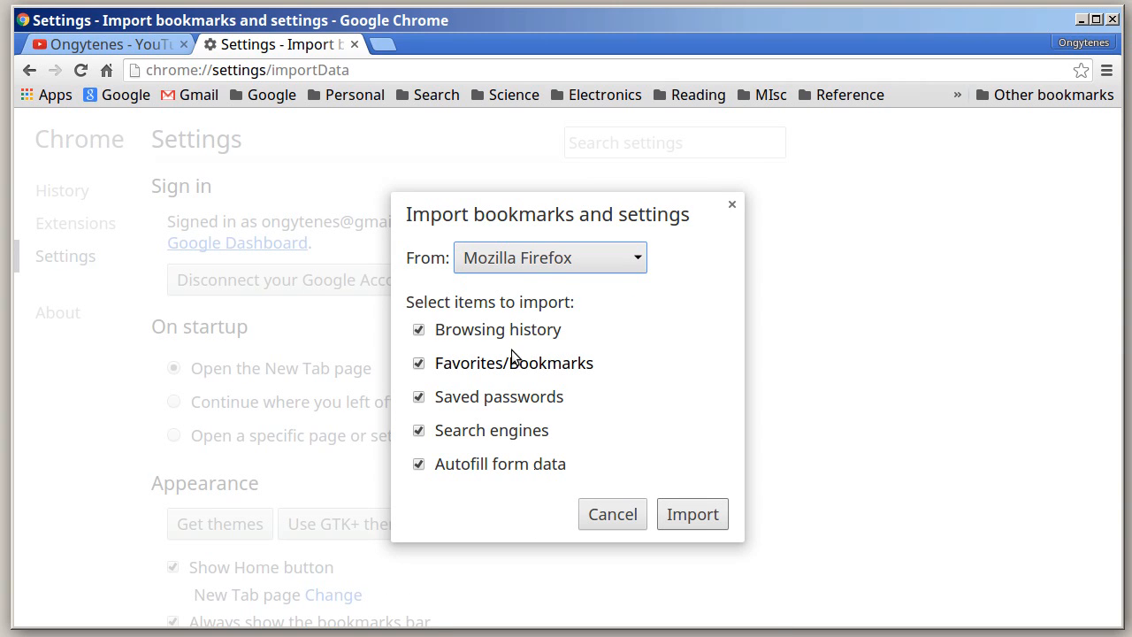
pyautogui.click(692, 514)
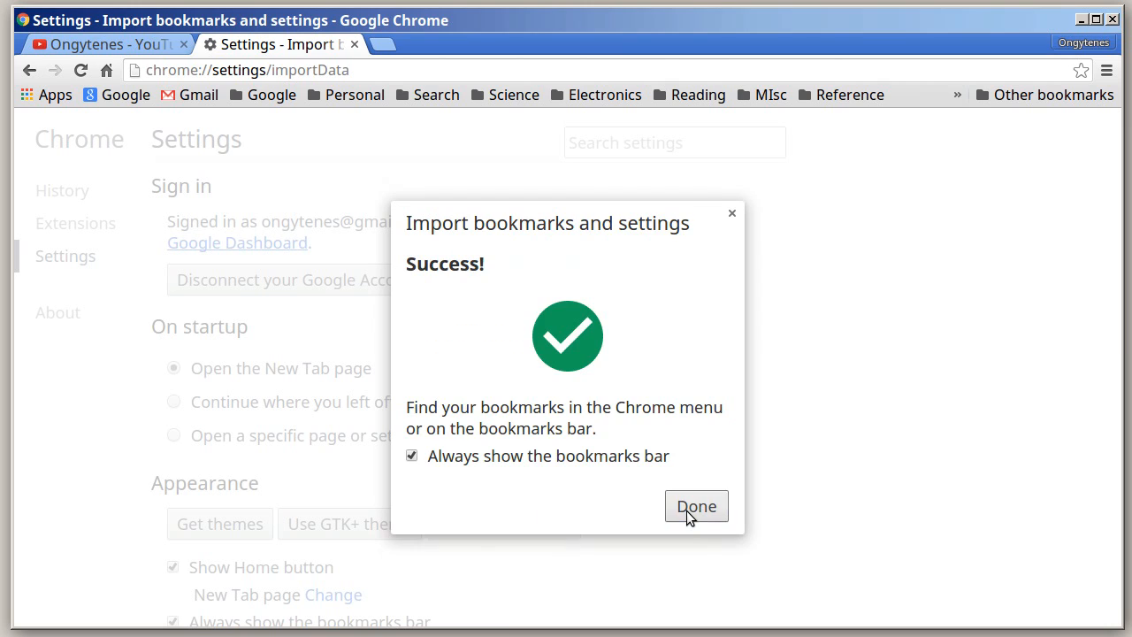
pyautogui.moveTo(1026, 412)
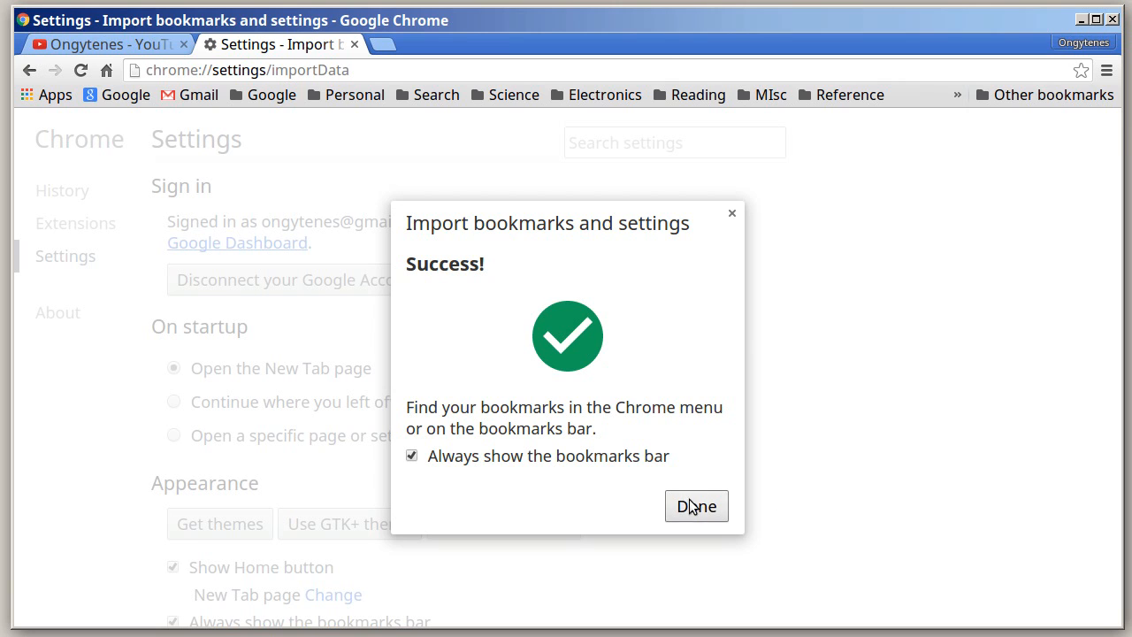
# - Dismiss the import success dialog with Done
pyautogui.click(696, 506)
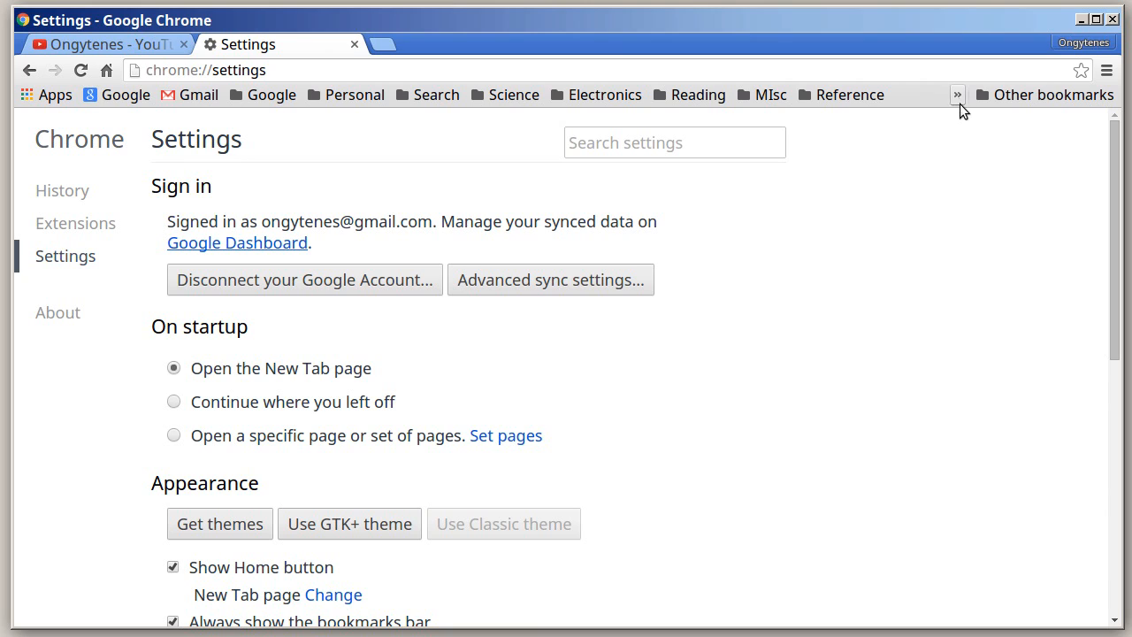
pyautogui.moveTo(960, 101)
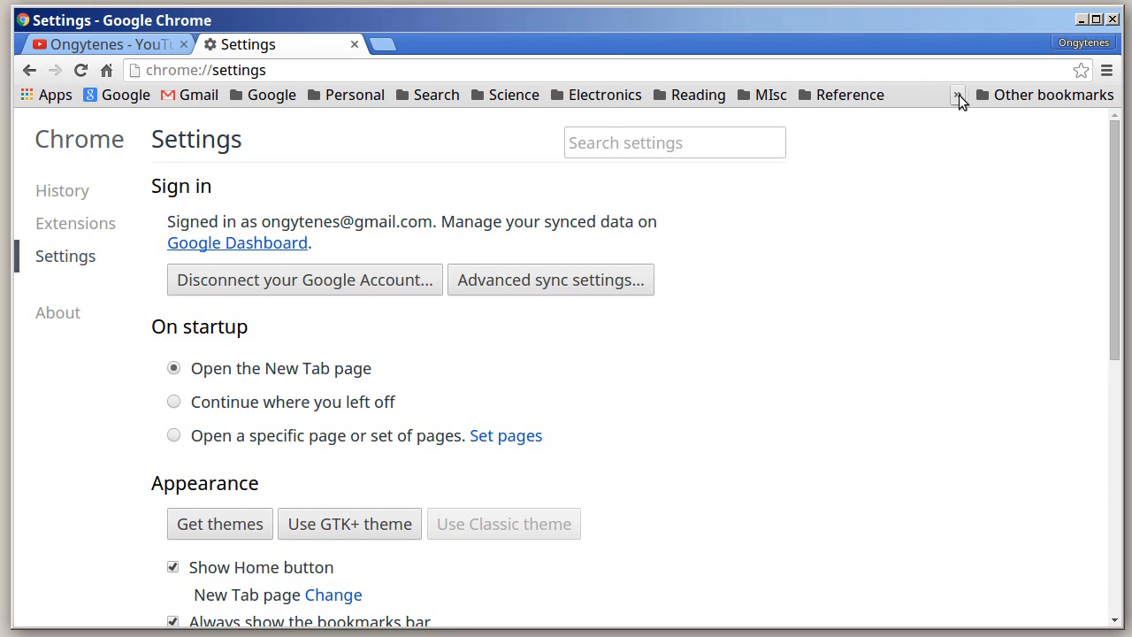
pyautogui.moveTo(505, 94)
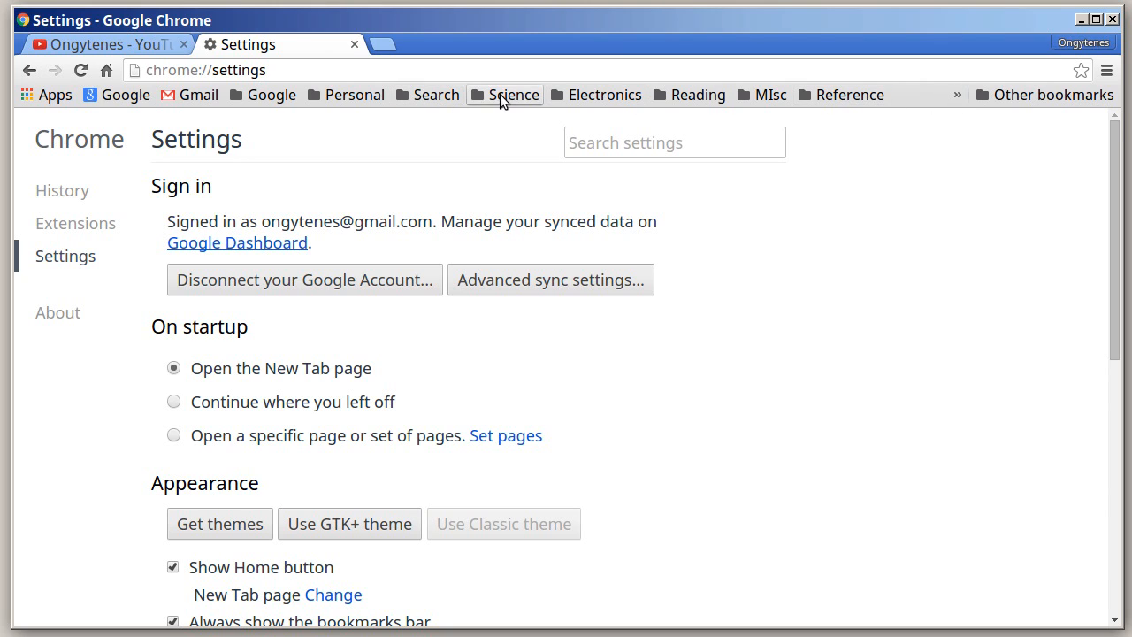
pyautogui.moveTo(850, 95)
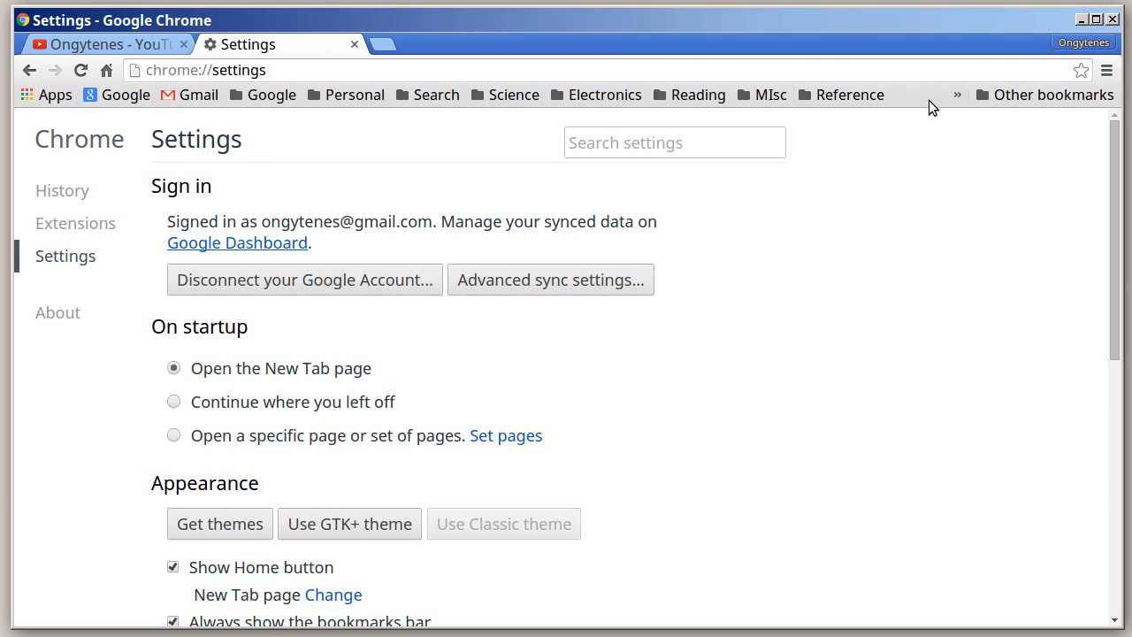
pyautogui.moveTo(957, 95)
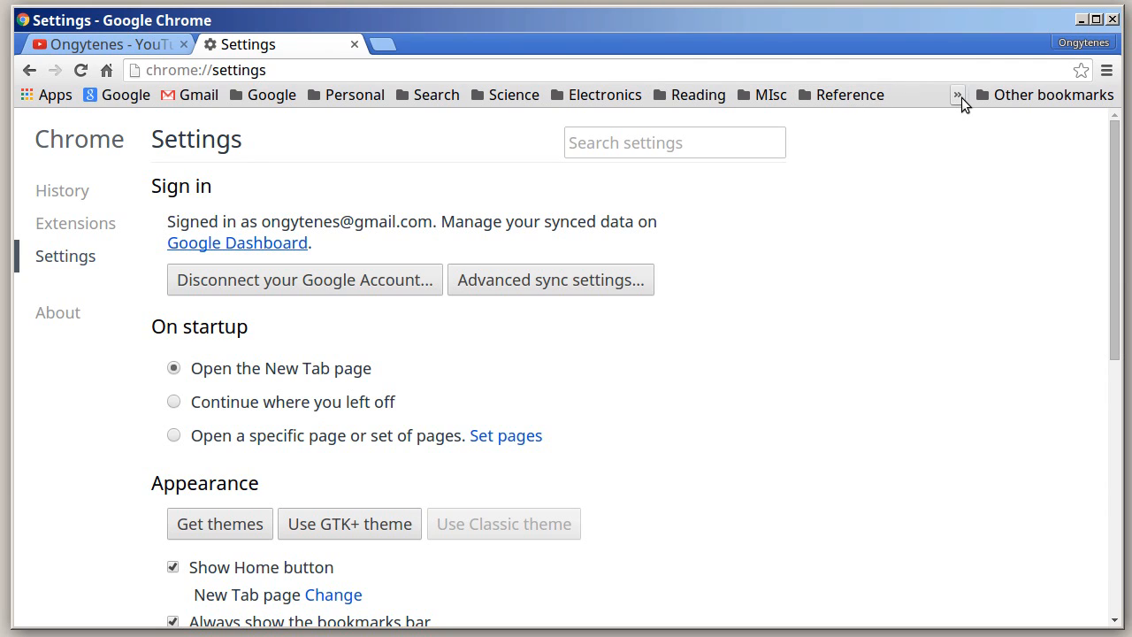
pyautogui.click(957, 95)
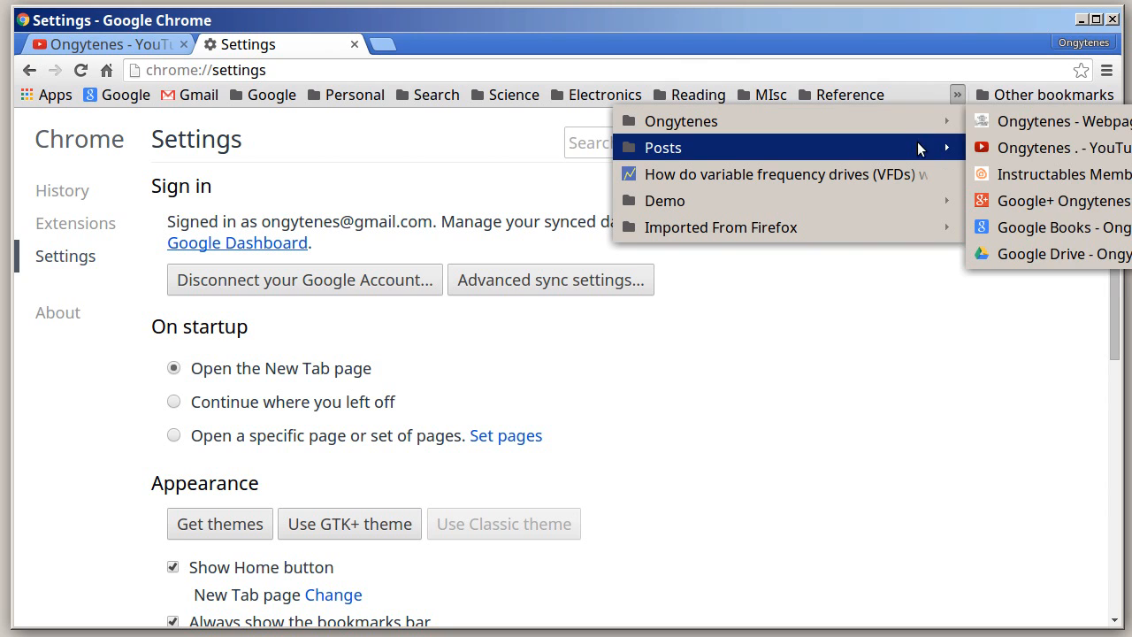
pyautogui.moveTo(664, 200)
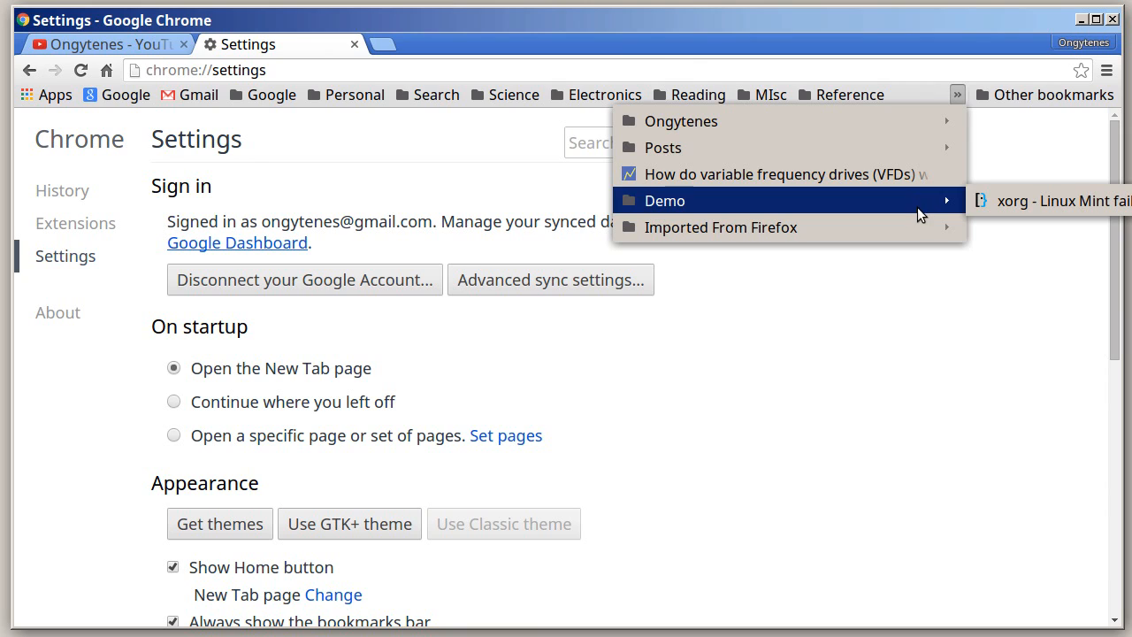
pyautogui.moveTo(720, 228)
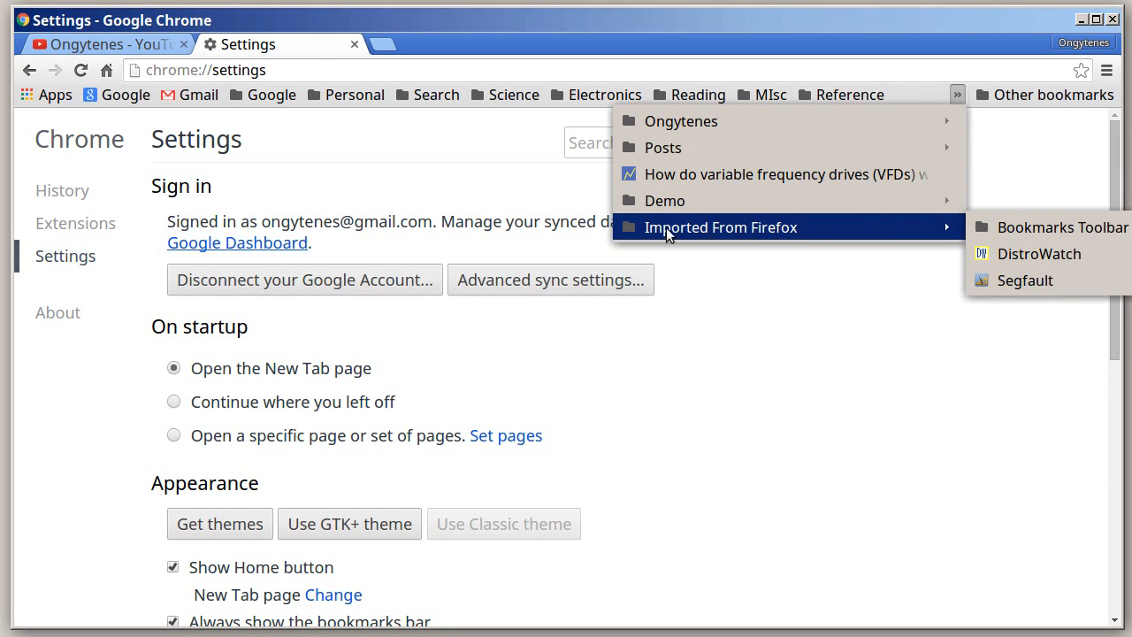
pyautogui.moveTo(741, 244)
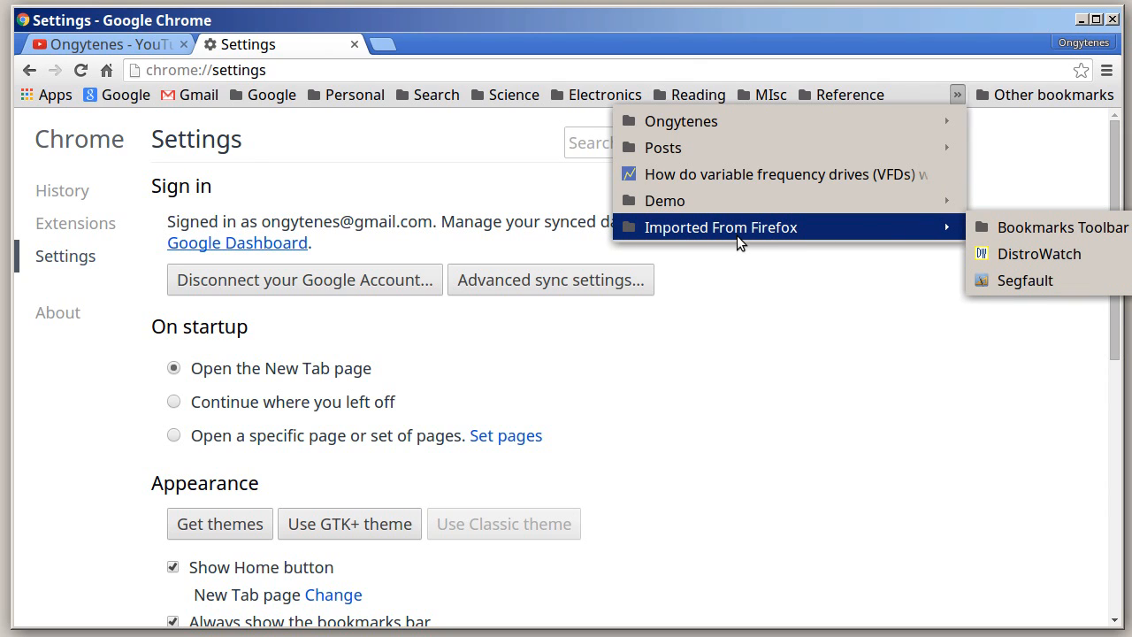
pyautogui.moveTo(1044, 228)
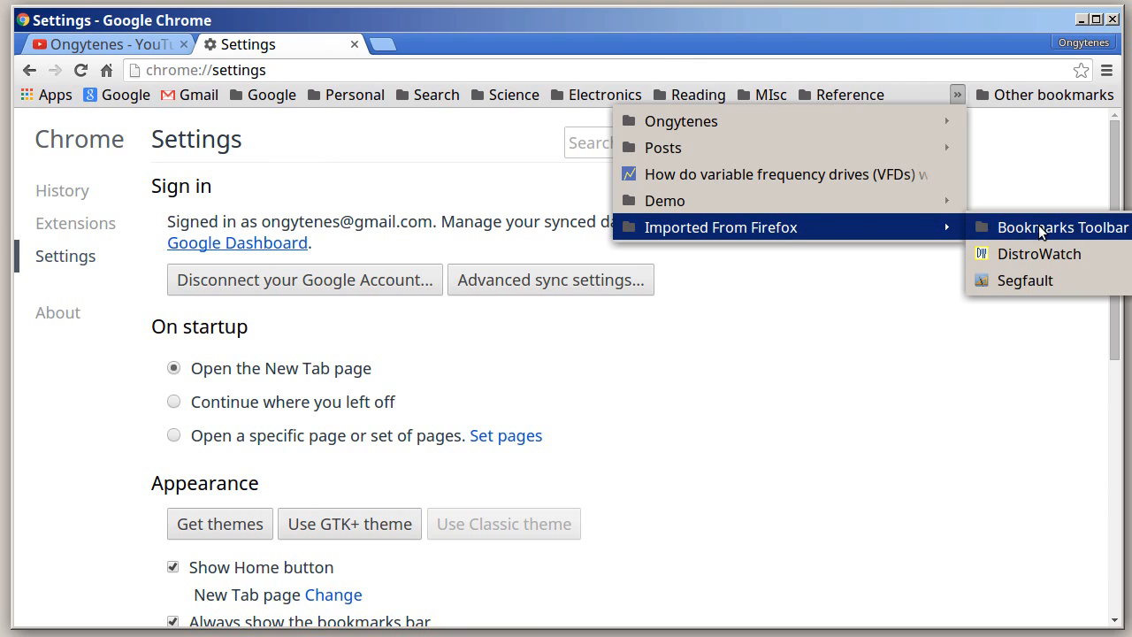
pyautogui.moveTo(1039, 254)
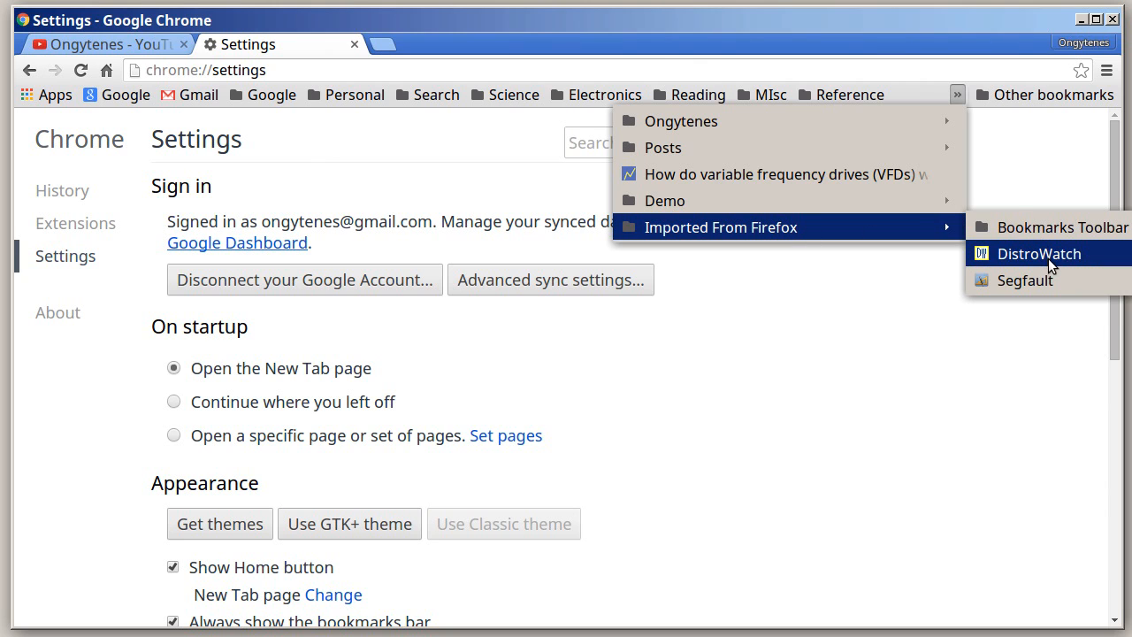
pyautogui.moveTo(1061, 227)
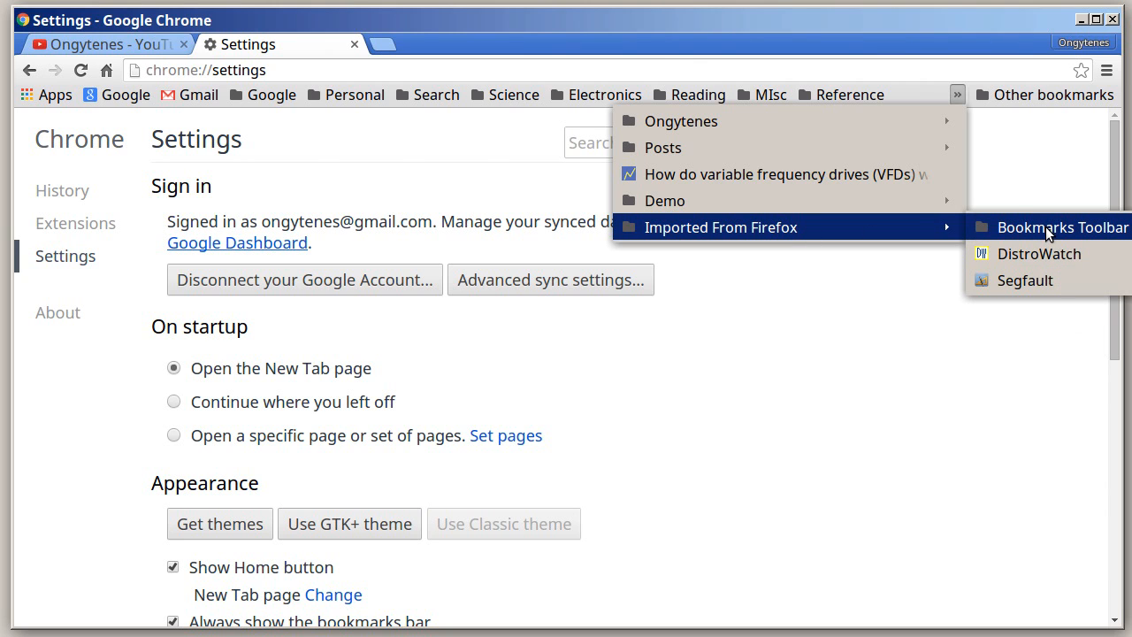
pyautogui.click(1058, 161)
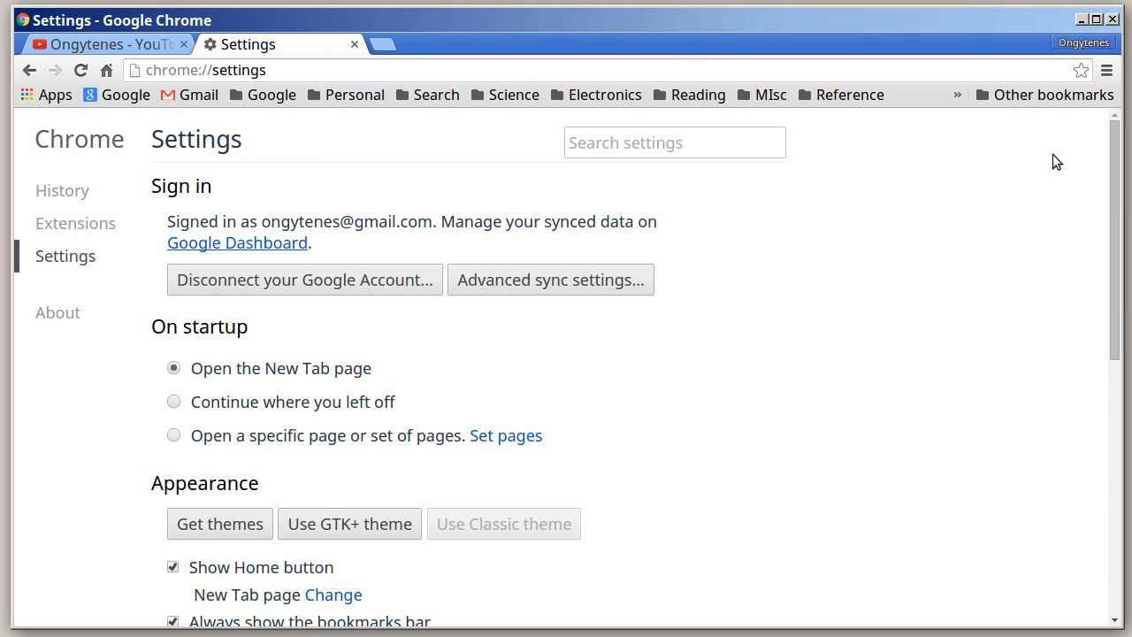
pyautogui.moveTo(1073, 146)
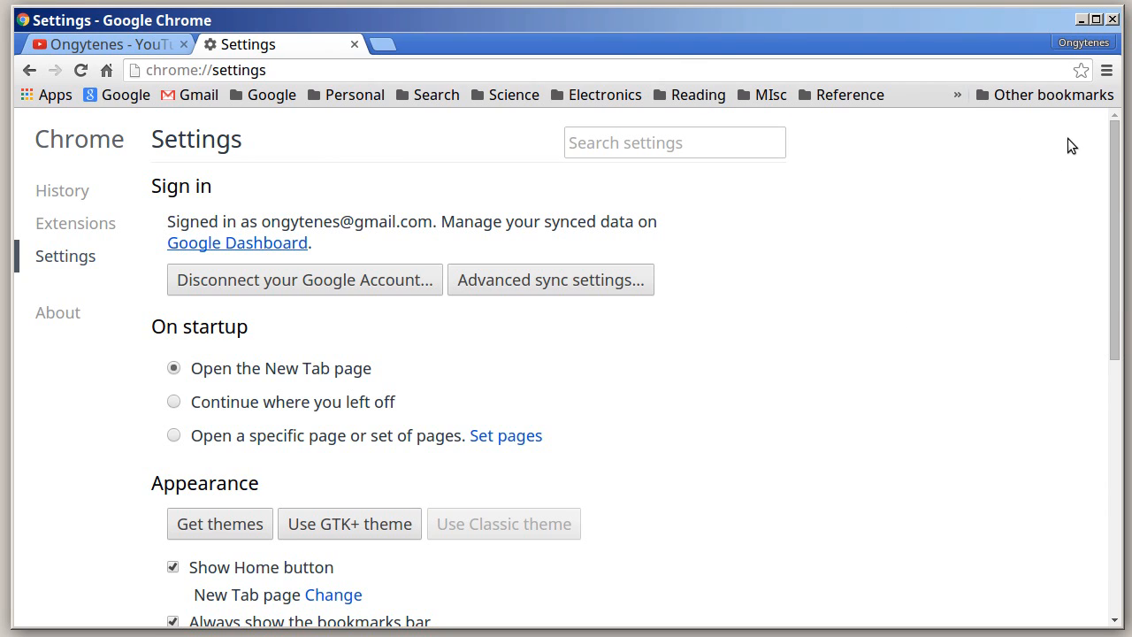